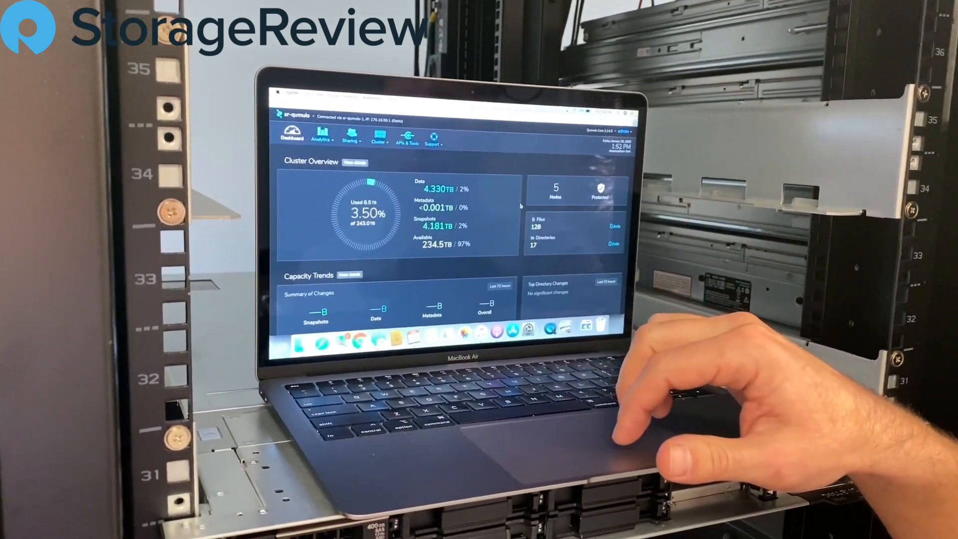
Step: Go from the dashboard to the Throughput Hot Spots analytics page showing 505 MB/s cluster throughput
{"action": "scroll", "scroll_direction": "down", "scroll_amount": 3}
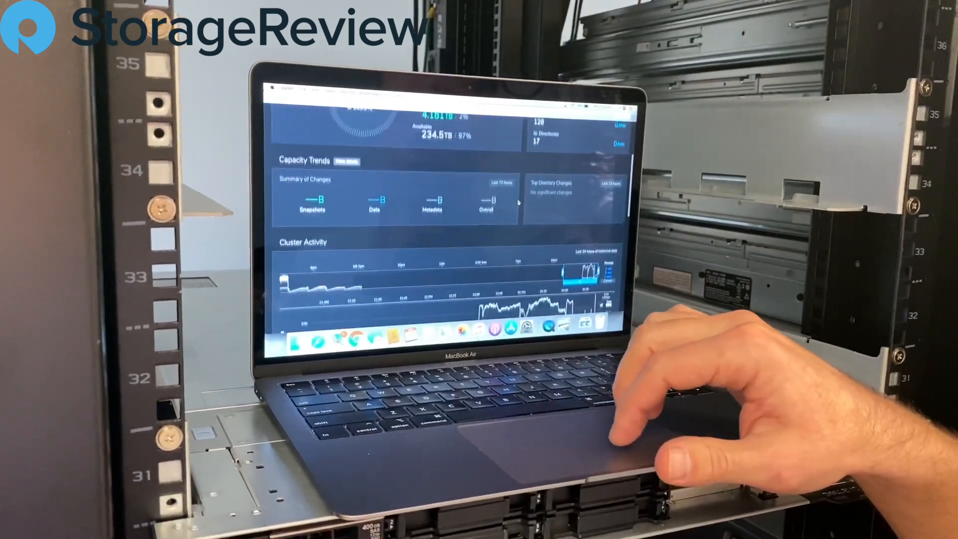
{"action": "scroll", "scroll_direction": "down", "scroll_amount": 3}
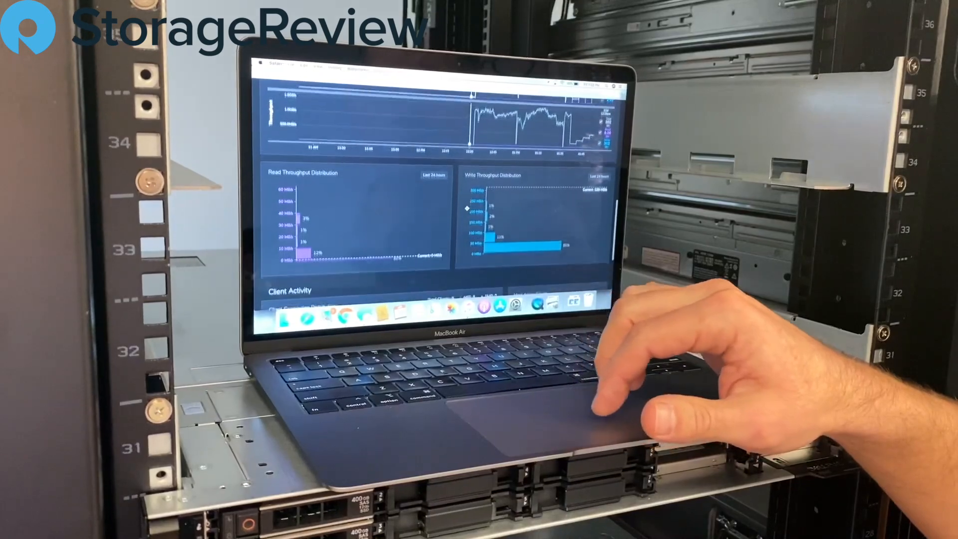
{"action": "scroll", "scroll_direction": "down", "scroll_amount": 3}
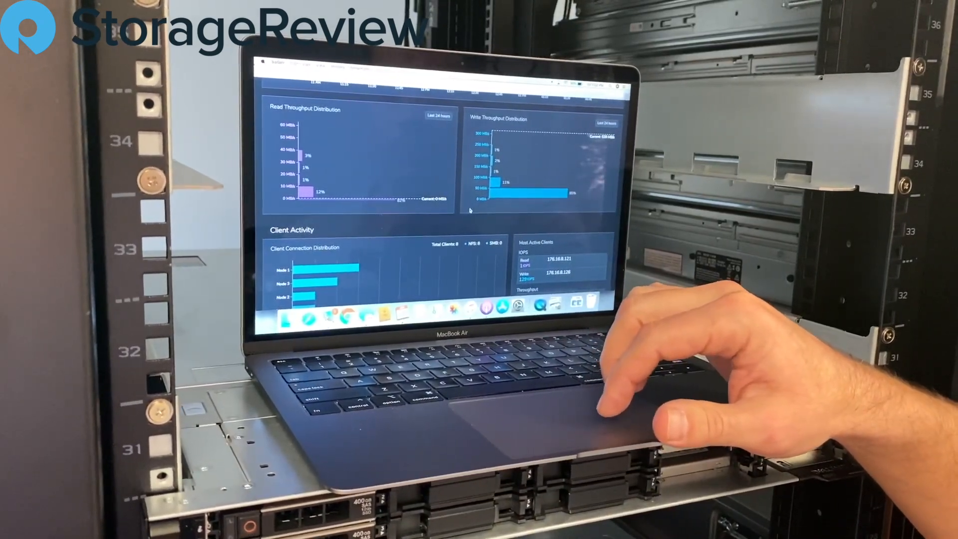
{"action": "scroll", "scroll_direction": "down", "scroll_amount": 3}
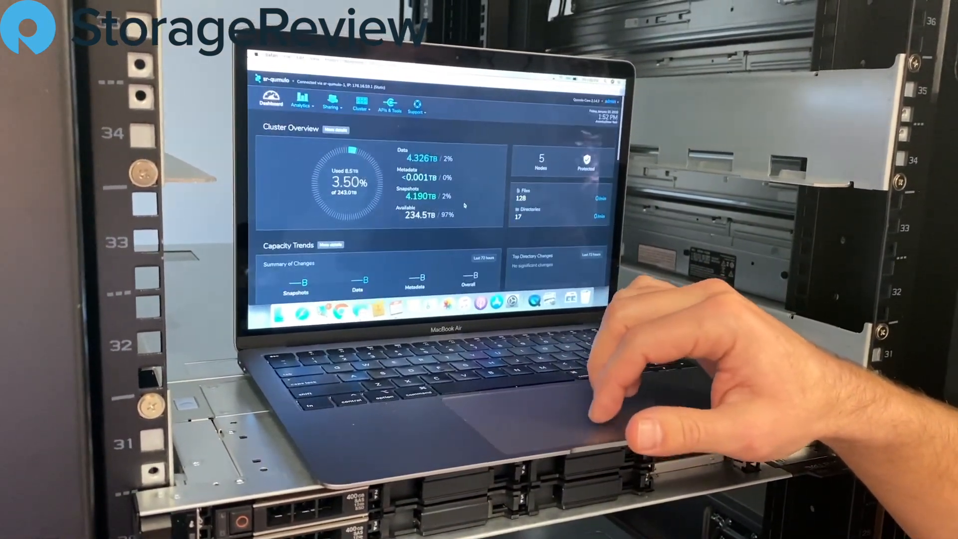
{"action": "left_click", "coordinate": [310, 105]}
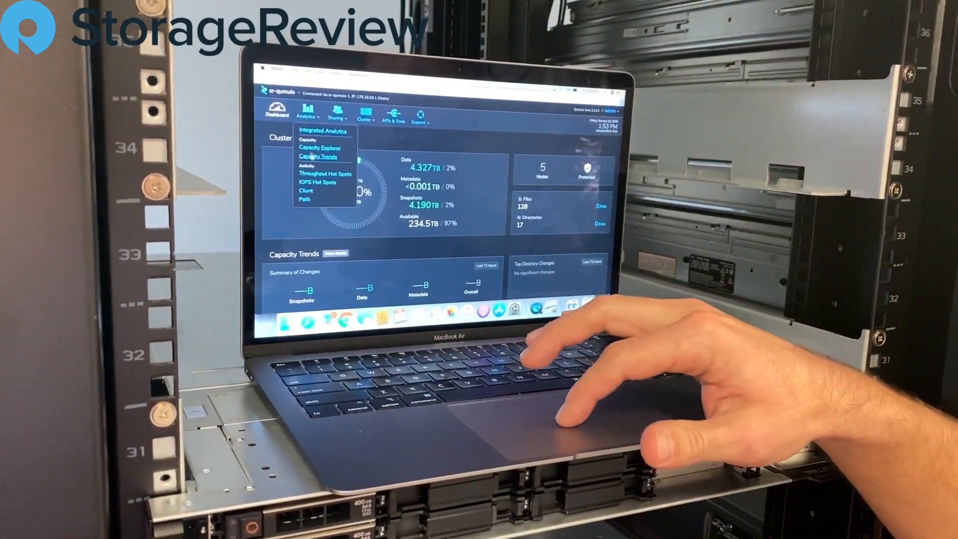
{"action": "left_click", "coordinate": [325, 173]}
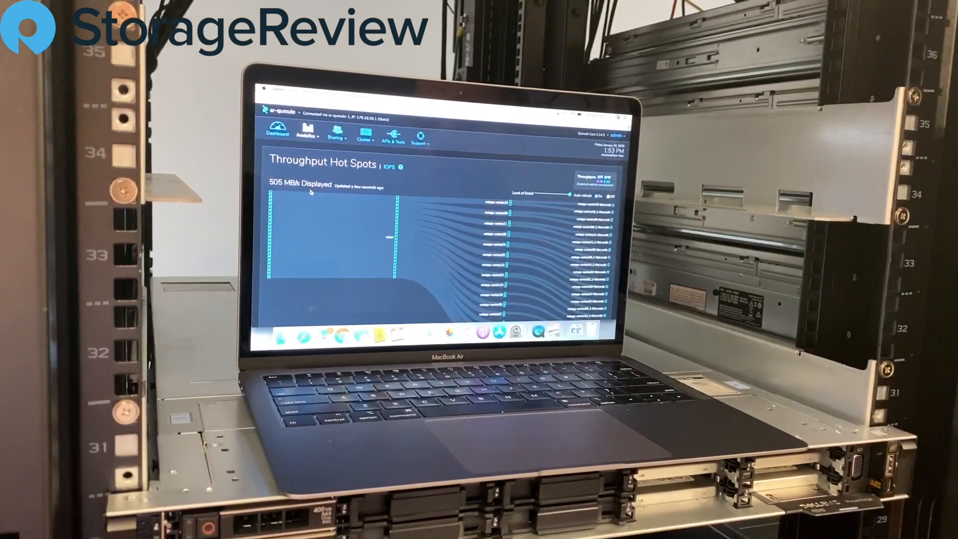
Step: Go to the Cluster Overview page listing five healthy nodes with 234.5 TB available
{"action": "left_click", "coordinate": [308, 136]}
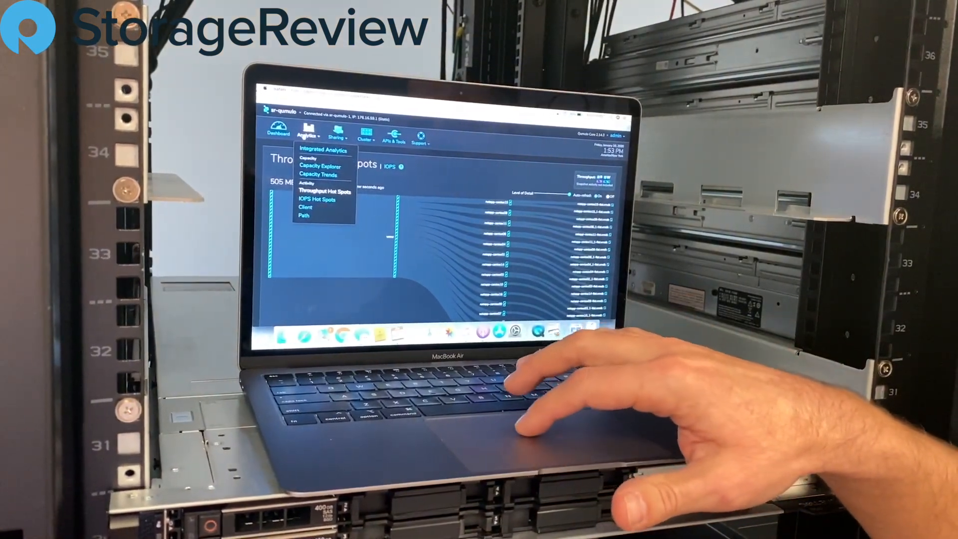
{"action": "left_click", "coordinate": [365, 131]}
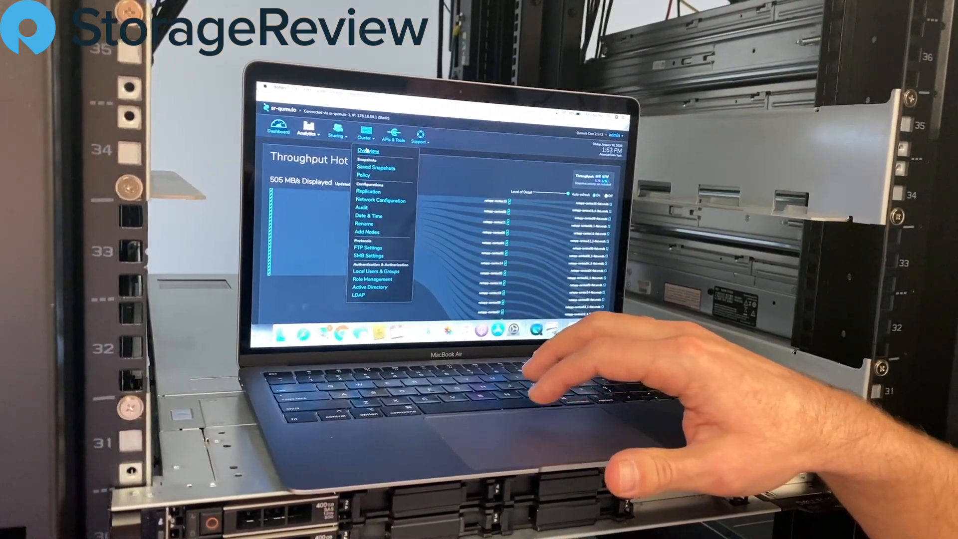
{"action": "left_click", "coordinate": [367, 151]}
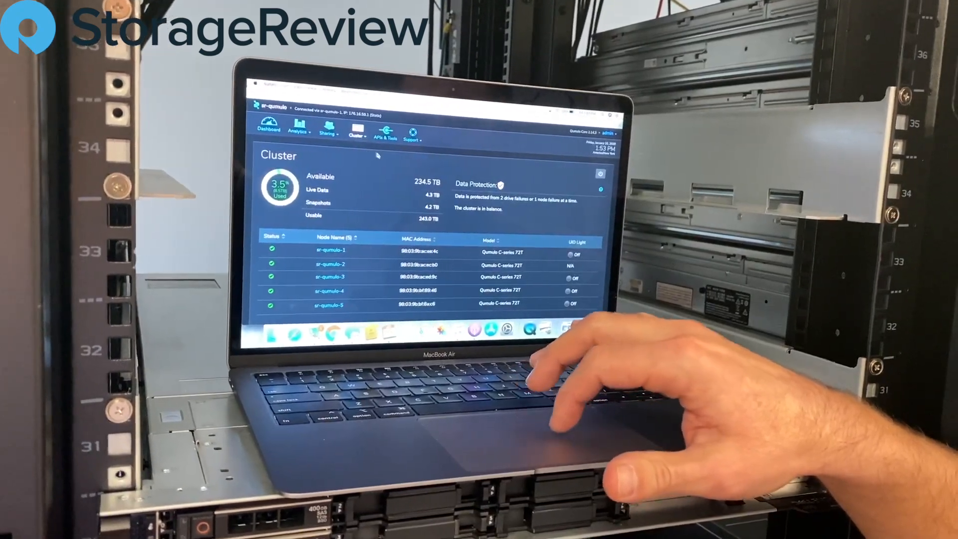